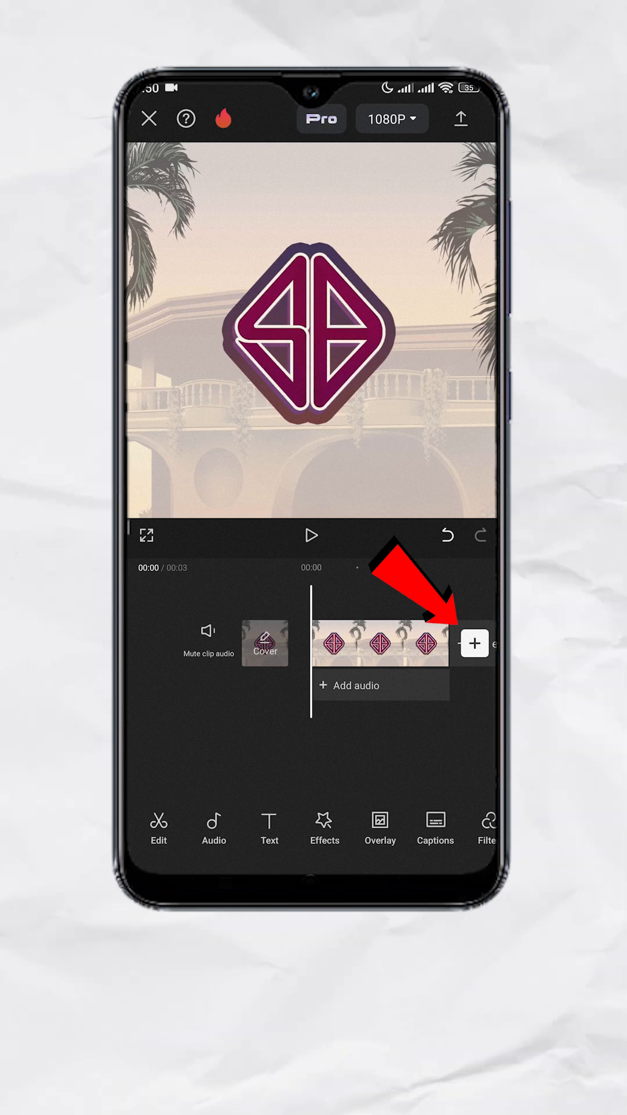
Import the black-background SB logo clip after the palace clip and select it.
click(475, 644)
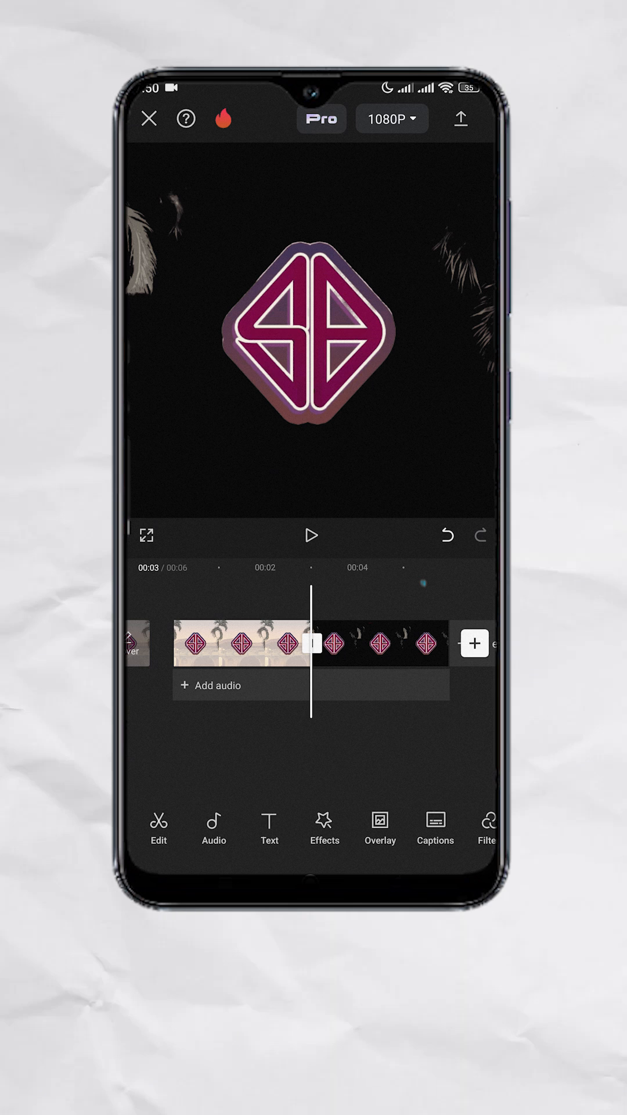
click(387, 644)
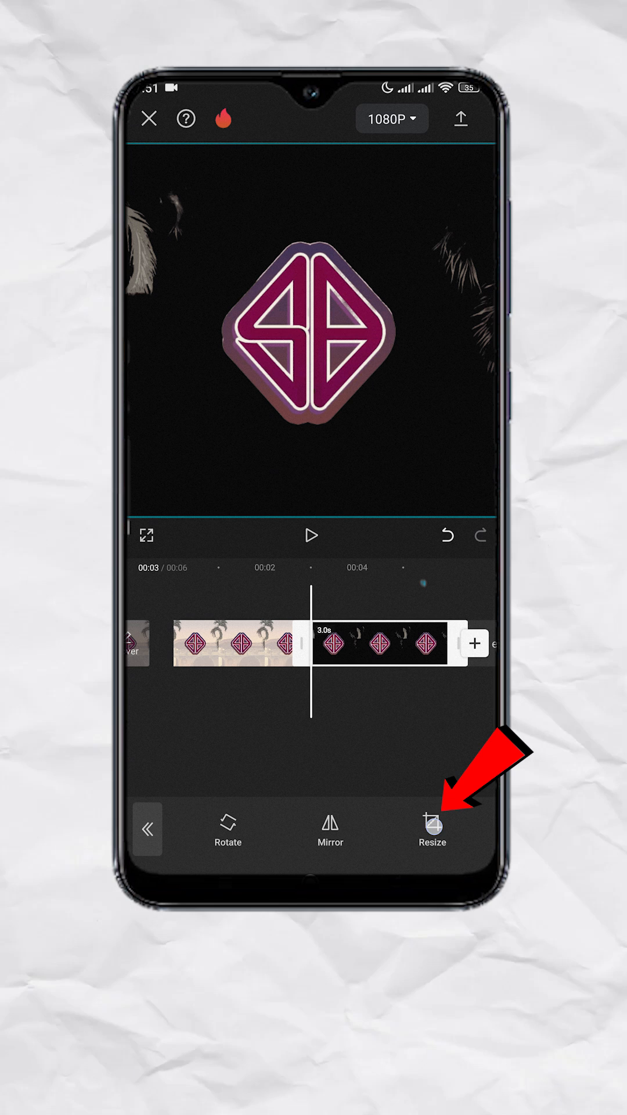
Crop the black logo clip to a narrow portrait frame around the SB logo.
click(432, 832)
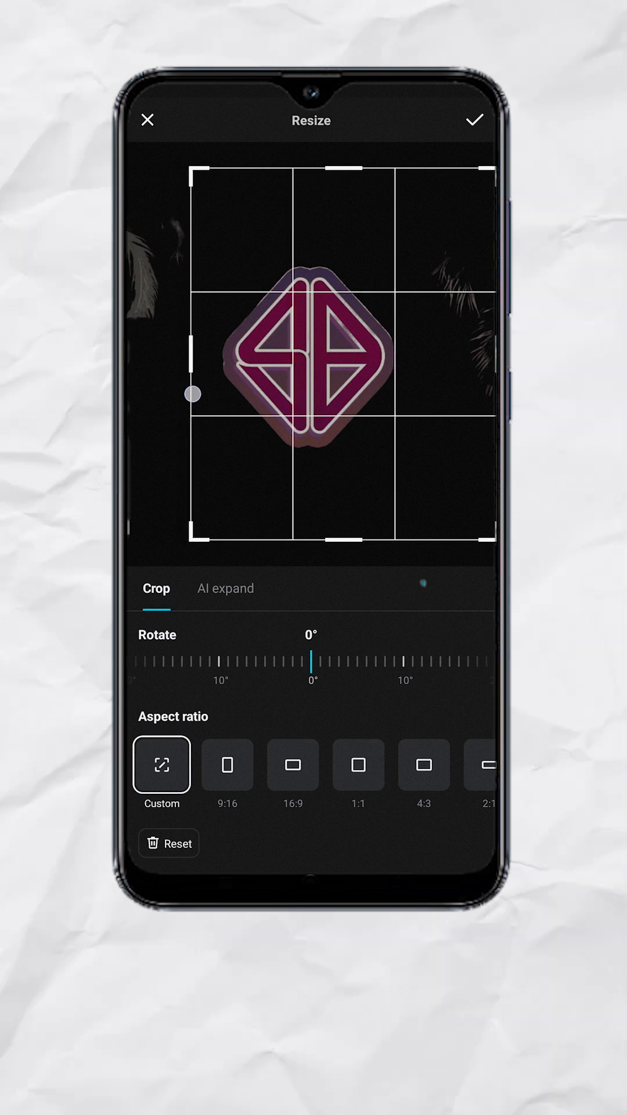
drag(193, 394, 414, 416)
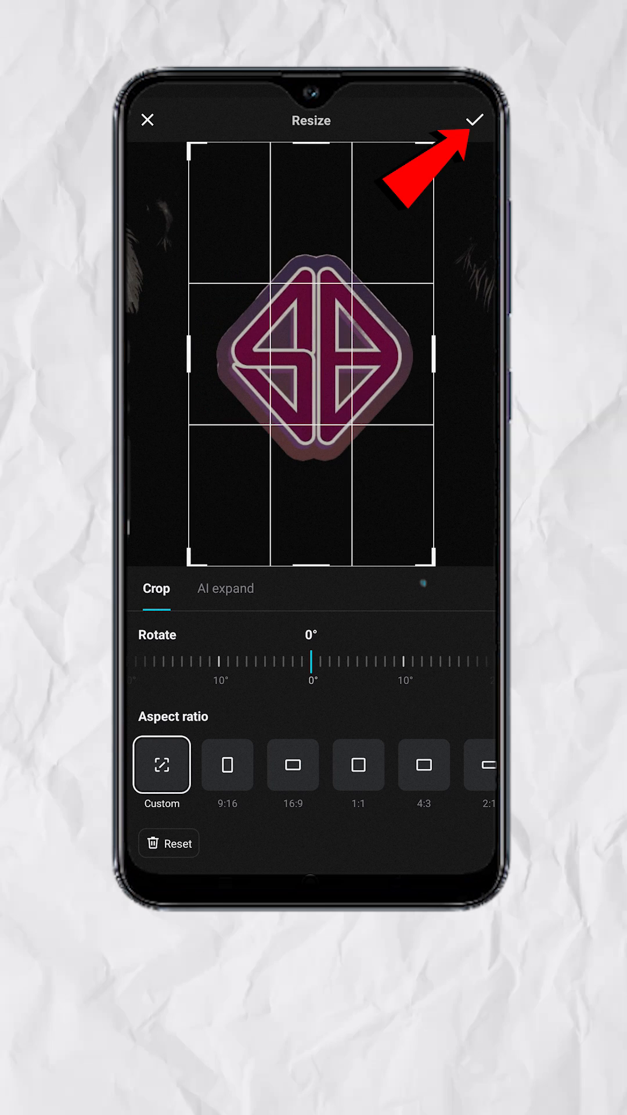
click(478, 120)
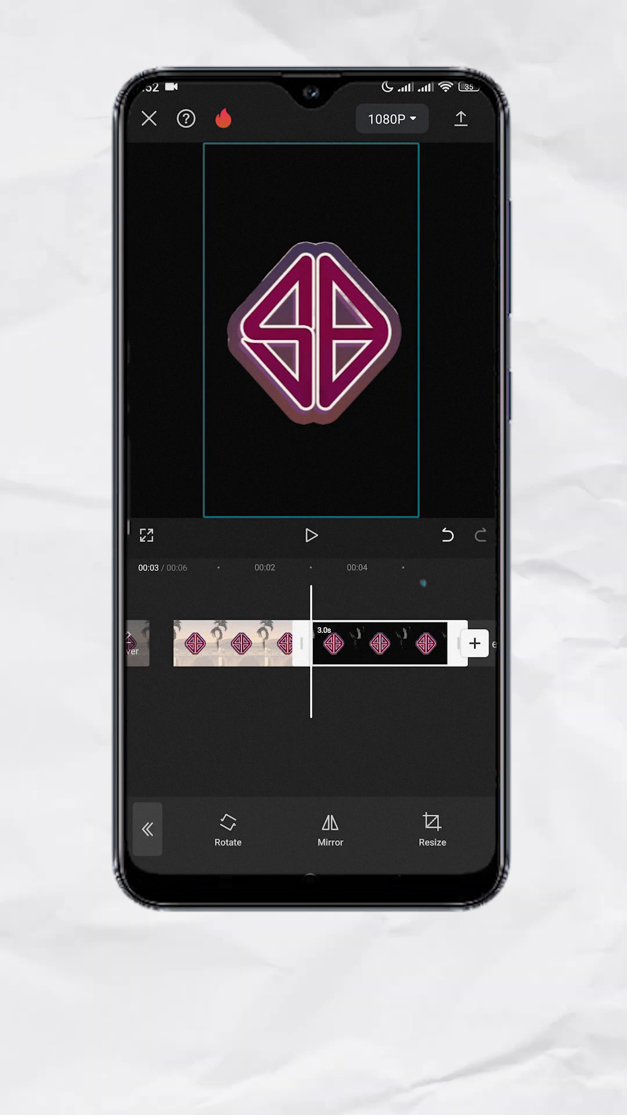
Switch the cropped black logo clip to an overlay and select the overlay clip.
click(148, 829)
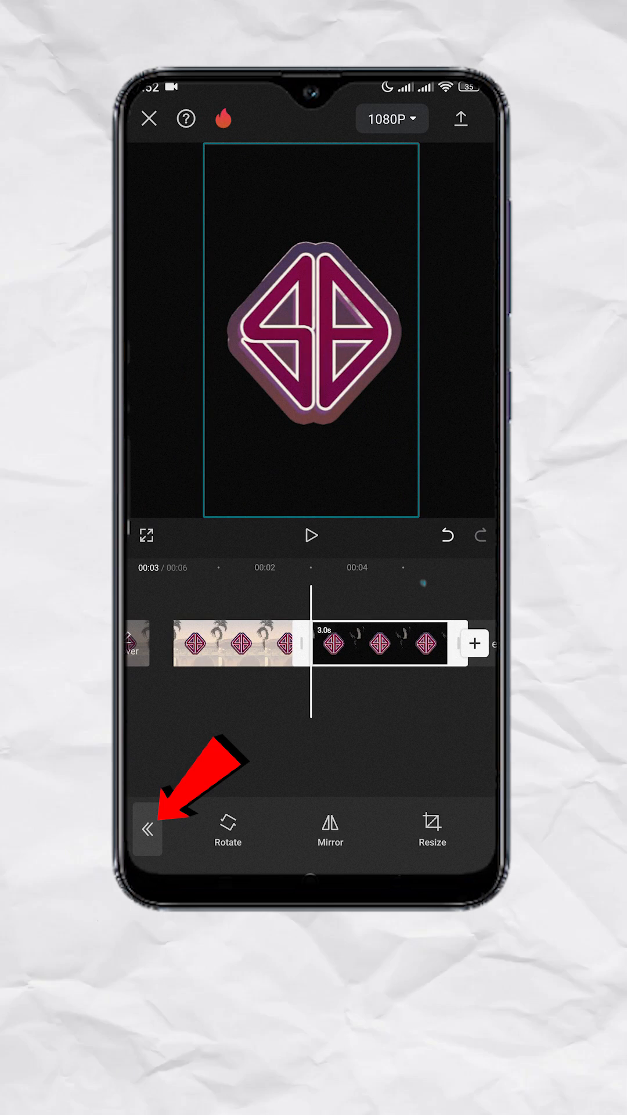
click(148, 829)
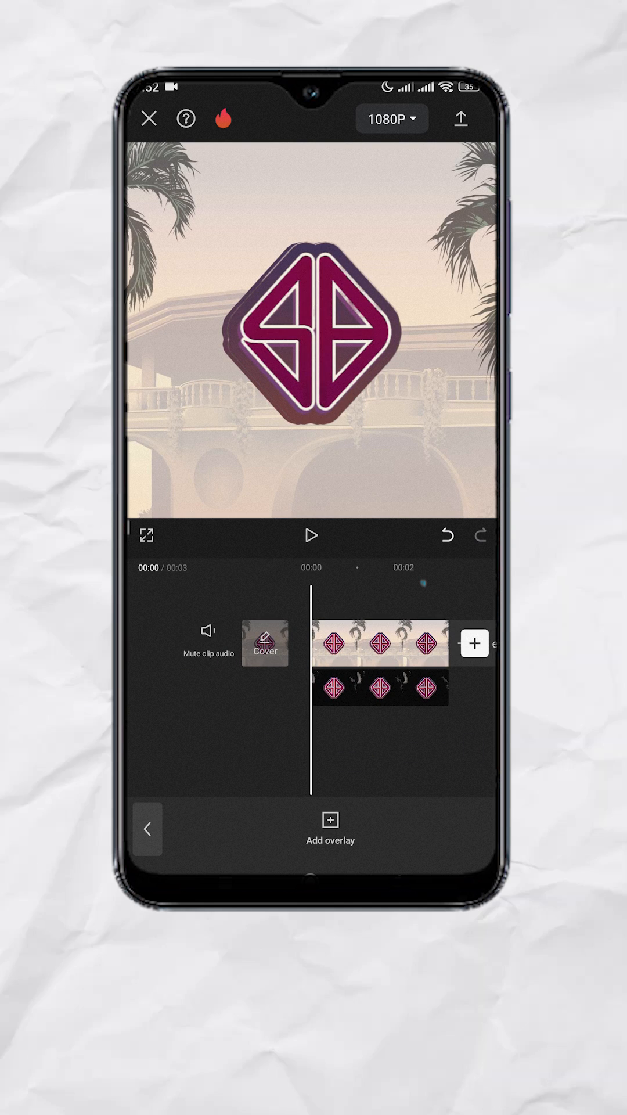
click(379, 690)
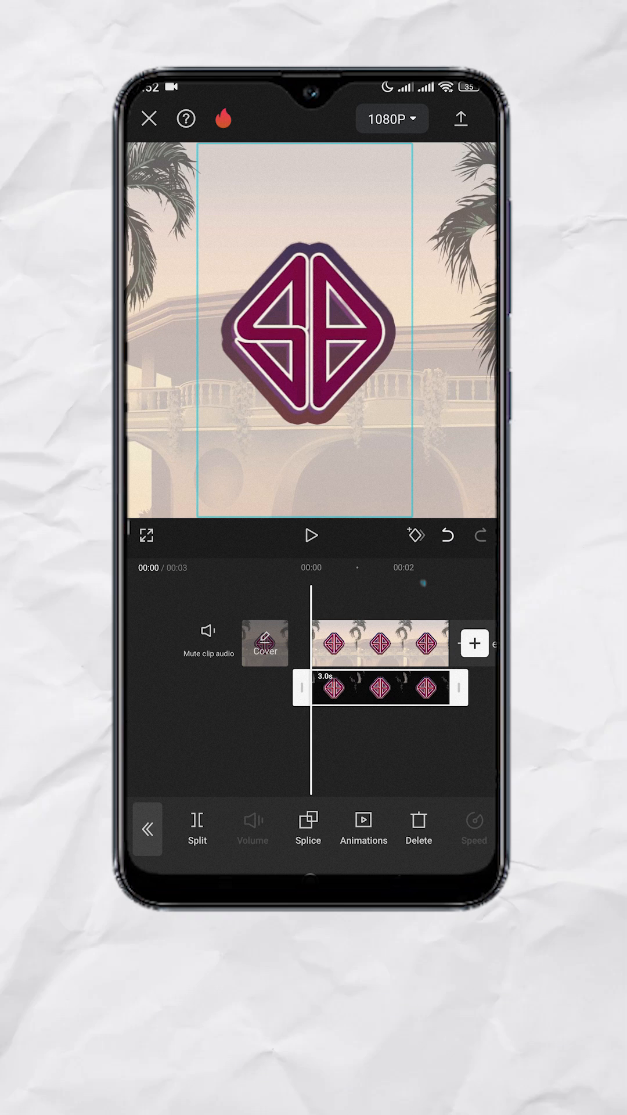
Adjust the overlay logo copy: brilliance to 10 and highlights to 19.
scroll(left, 3)
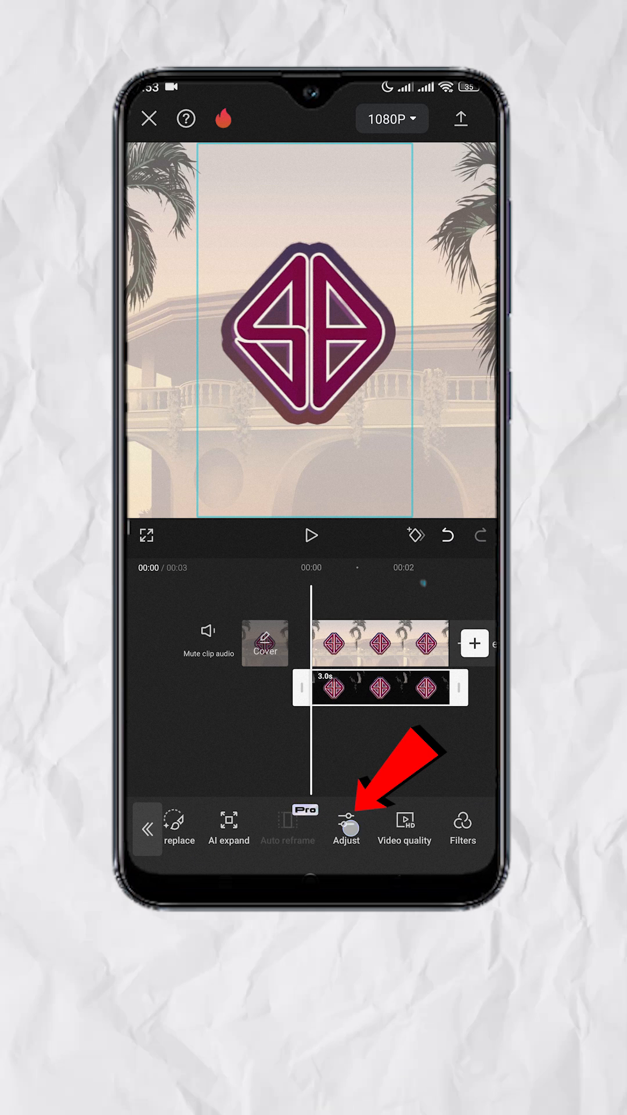
click(346, 825)
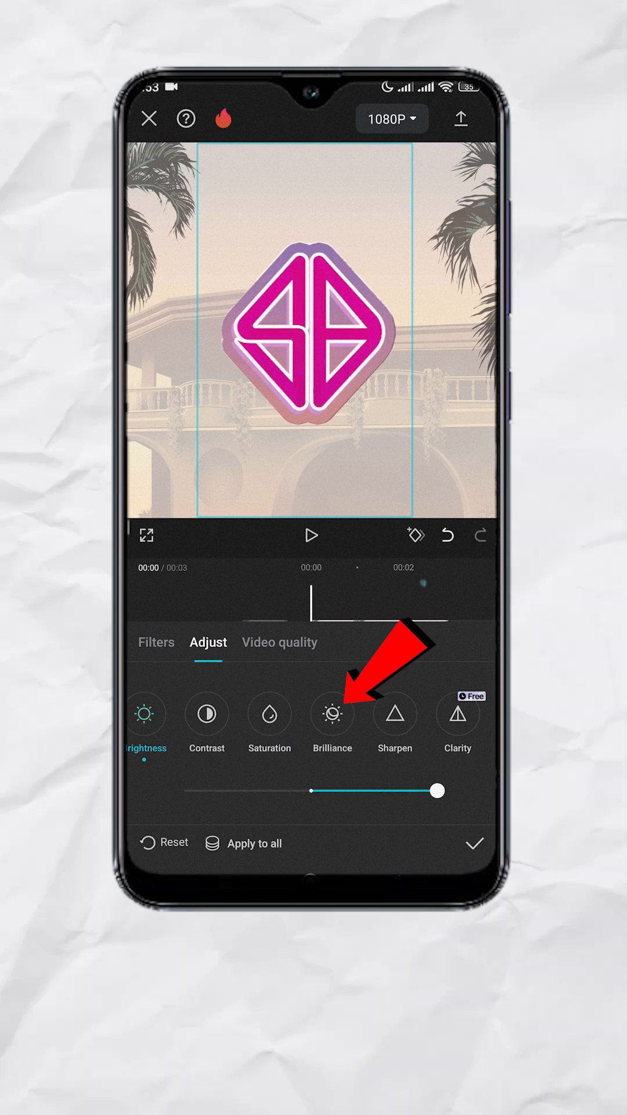
click(333, 715)
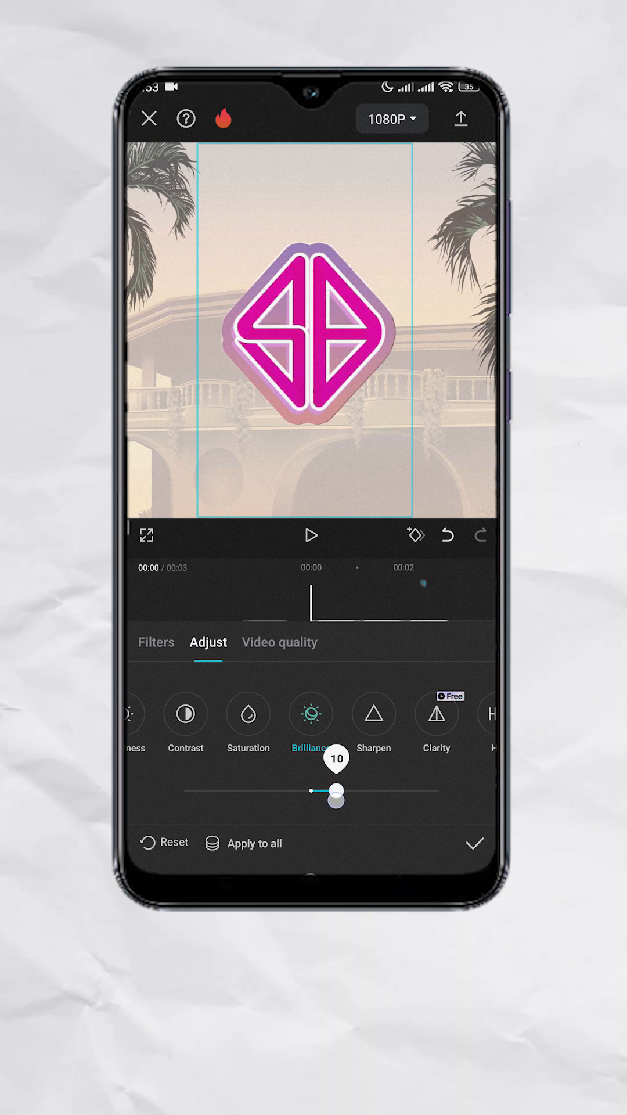
drag(335, 797, 362, 796)
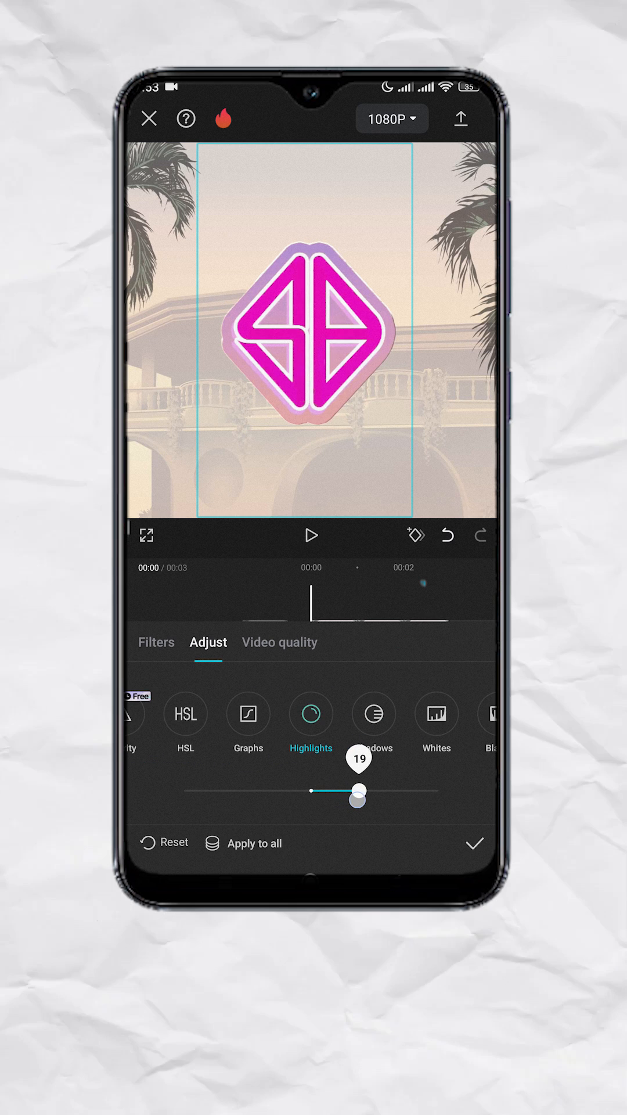
drag(358, 792, 358, 792)
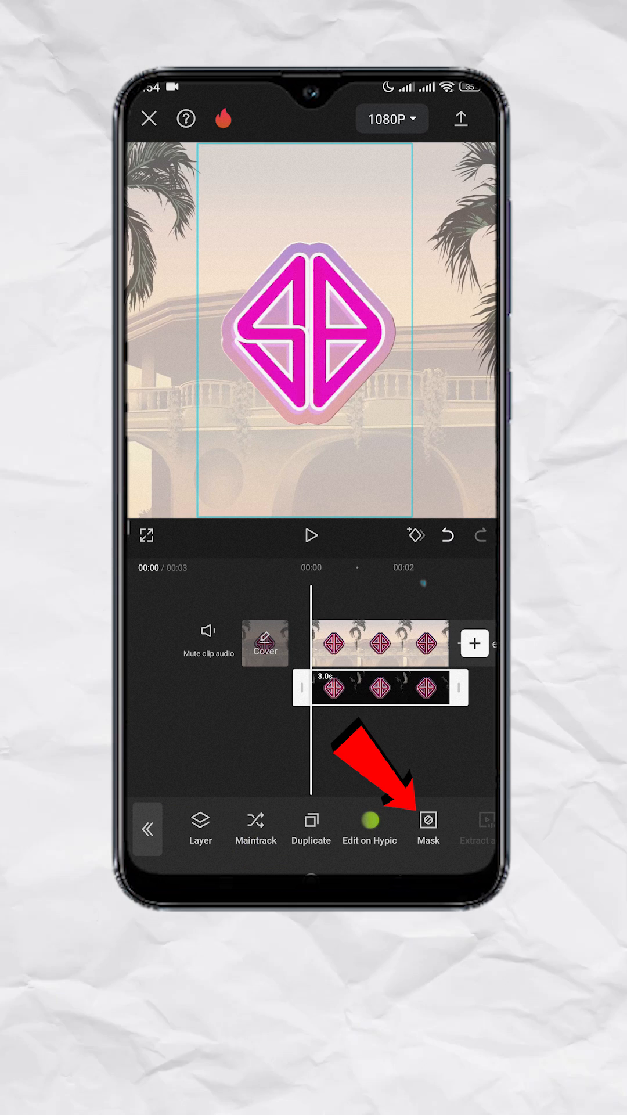
Apply a Mirror mask to the overlay, forming a diagonal band across the logo.
click(428, 820)
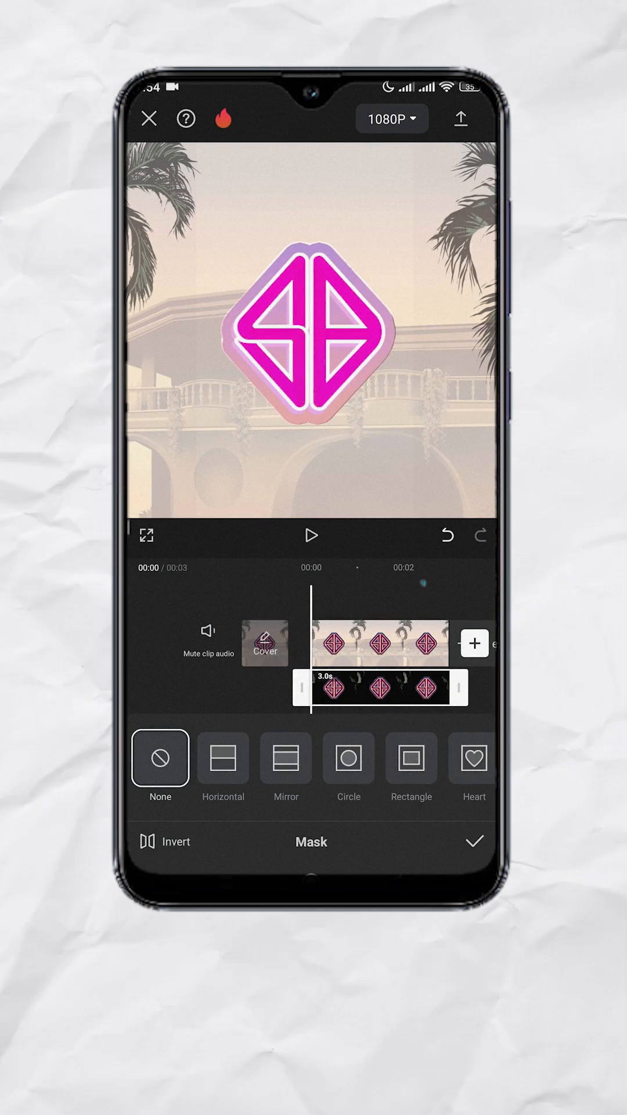
click(286, 760)
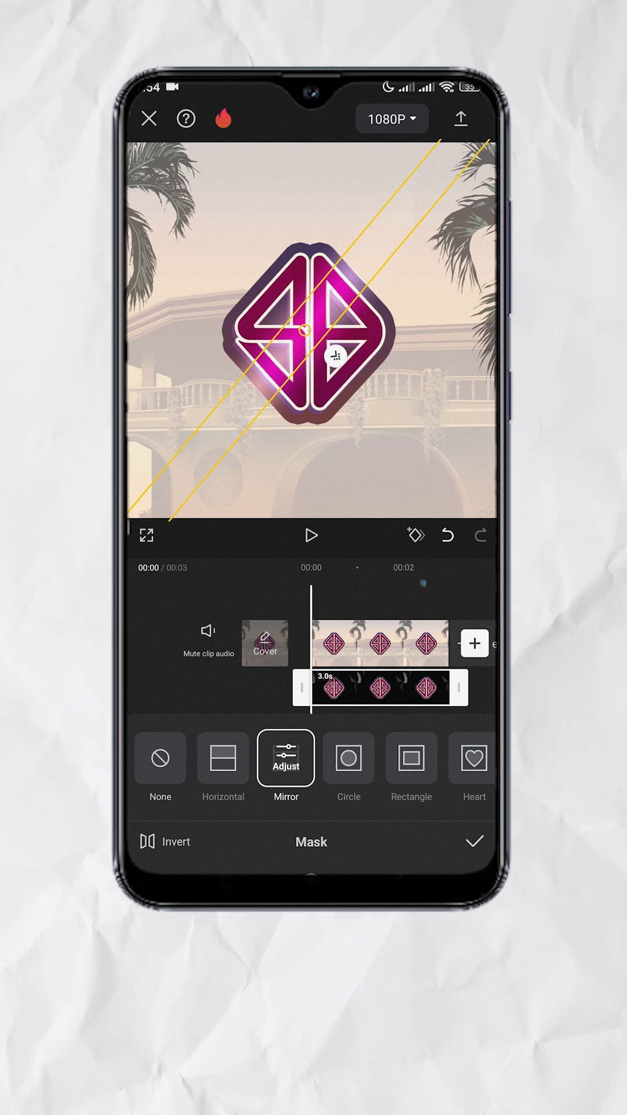
Move the shine band off the logo's upper left and add a starting keyframe.
drag(309, 348, 291, 313)
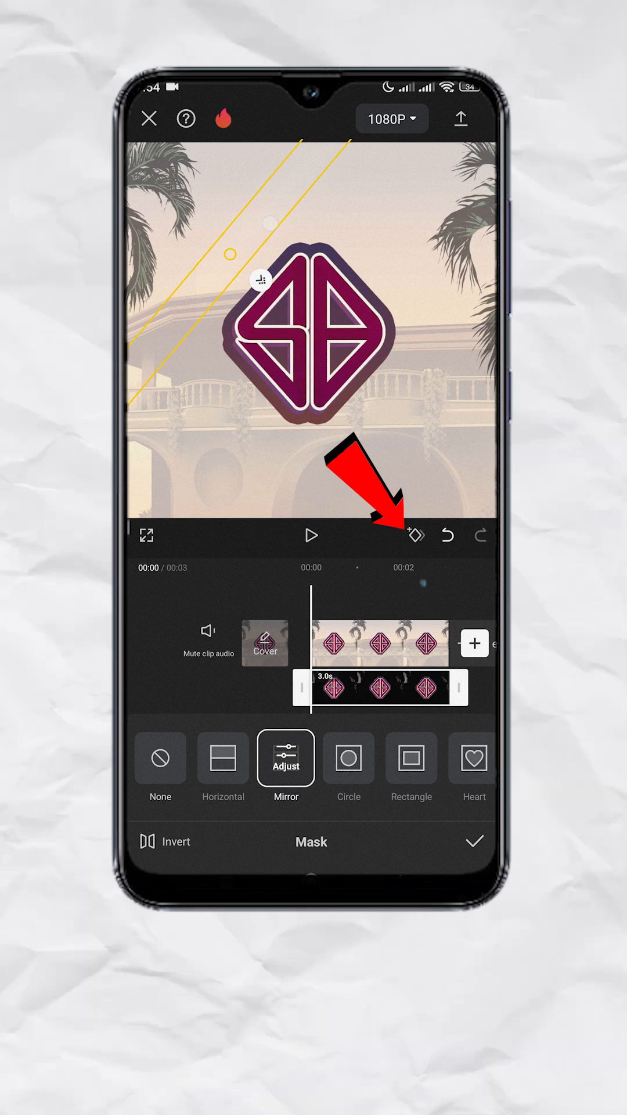
click(415, 535)
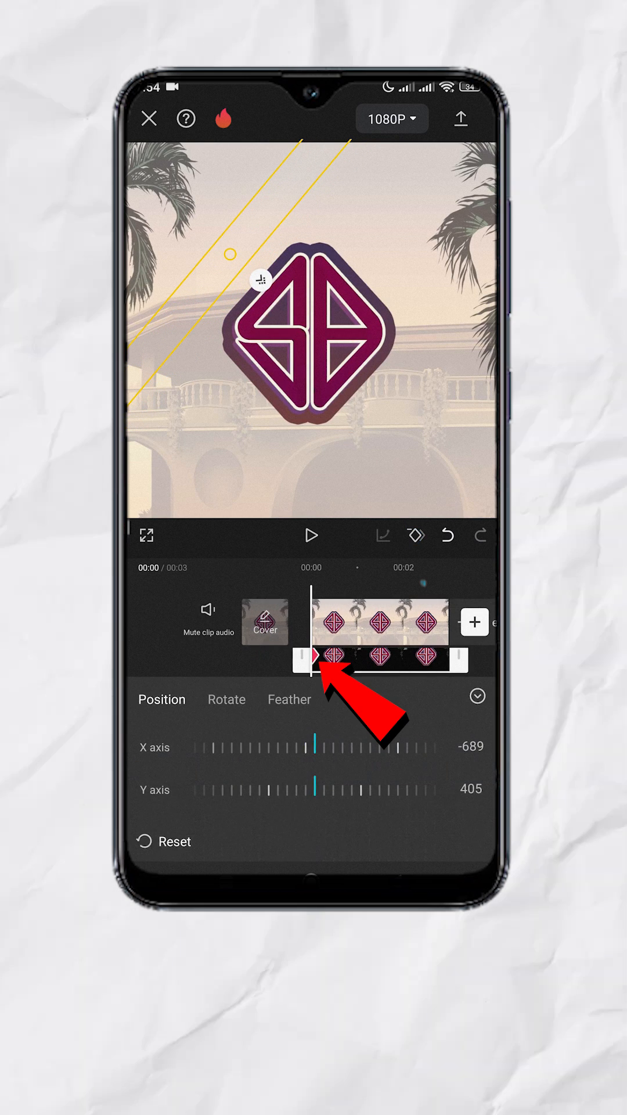